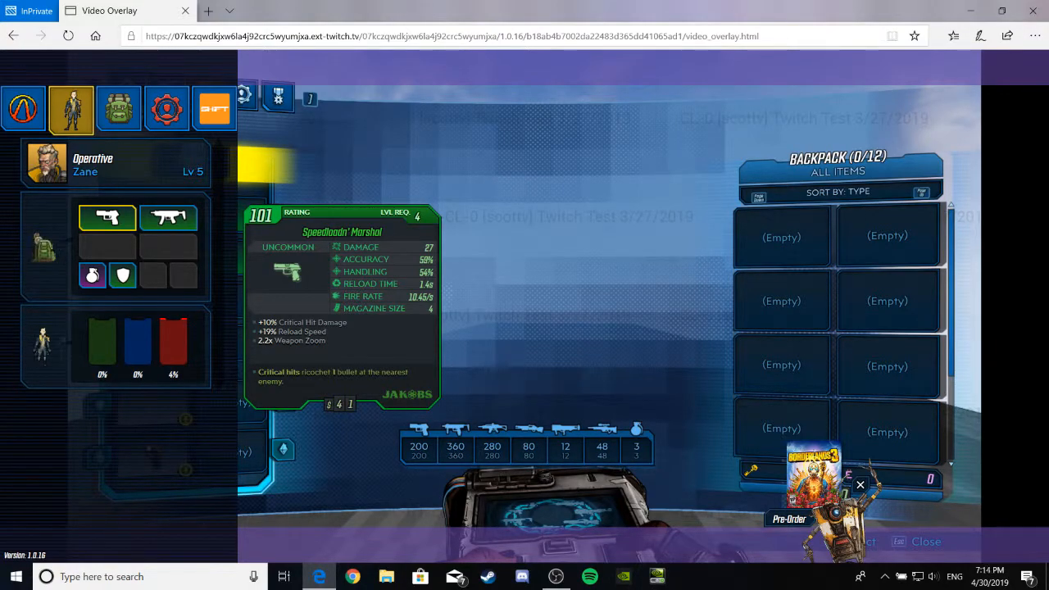
Inspect the equipped Speedloadin' Marshal pistol's stat card
{"action": "left_click", "coordinate": [168, 217]}
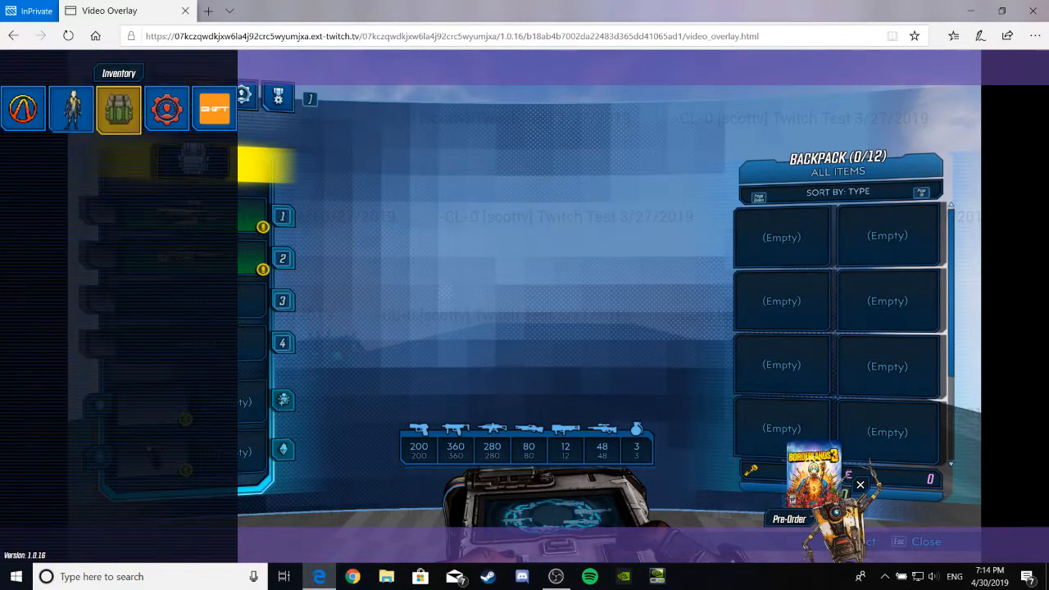
View Zane's equipped gear, then bring up the Under Cover tree with Digi-Clone details
{"action": "left_click", "coordinate": [119, 109]}
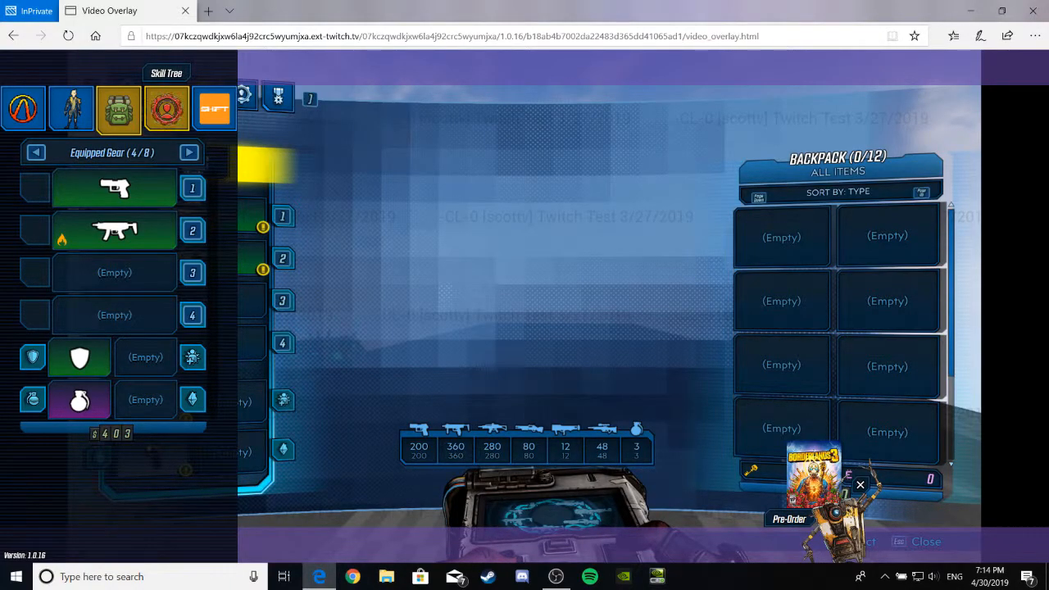
{"action": "left_click", "coordinate": [166, 109]}
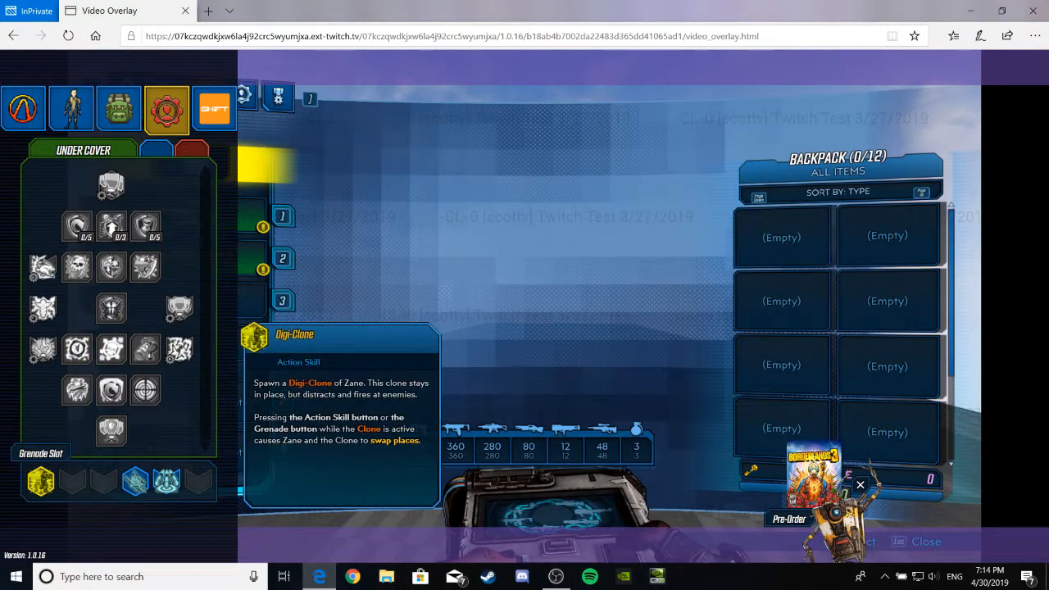
Select Digi-Clone and read the Adrenaline and Hearty Stock passive skill descriptions
{"action": "left_click", "coordinate": [76, 390]}
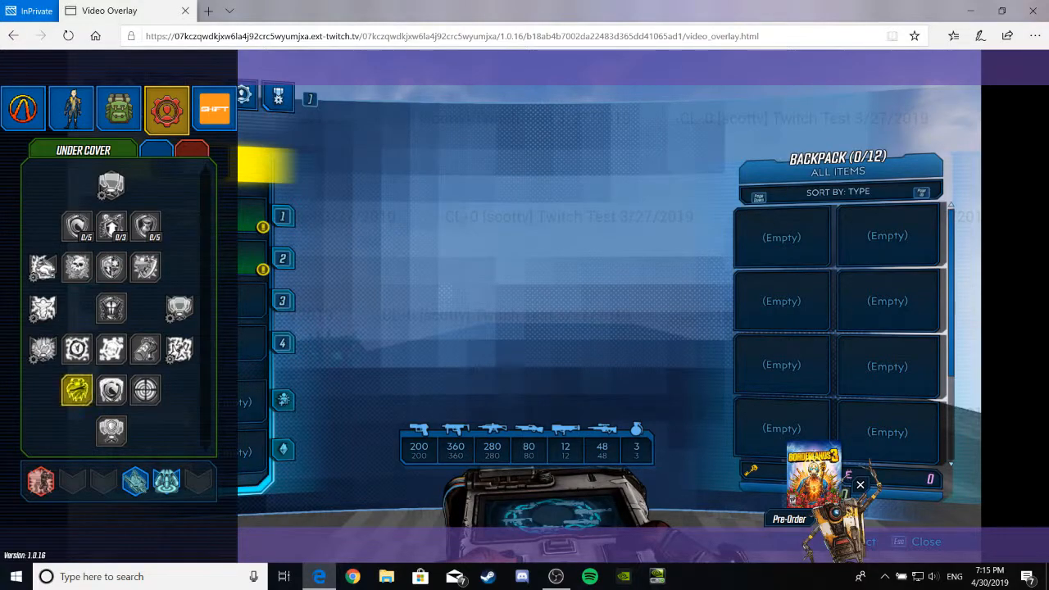
{"action": "left_click", "coordinate": [156, 149]}
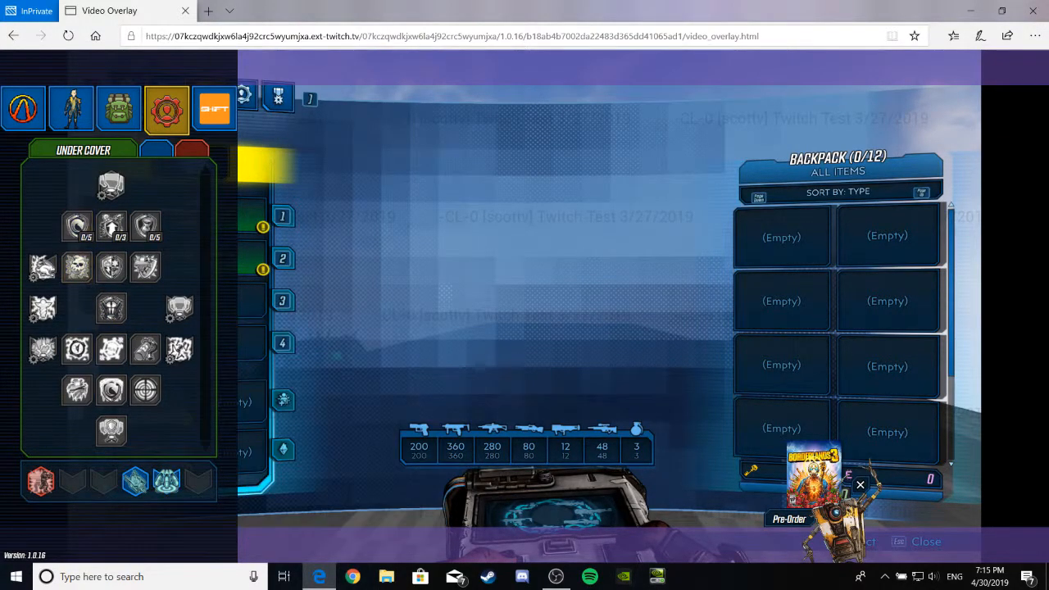
{"action": "mouse_move", "coordinate": [111, 186]}
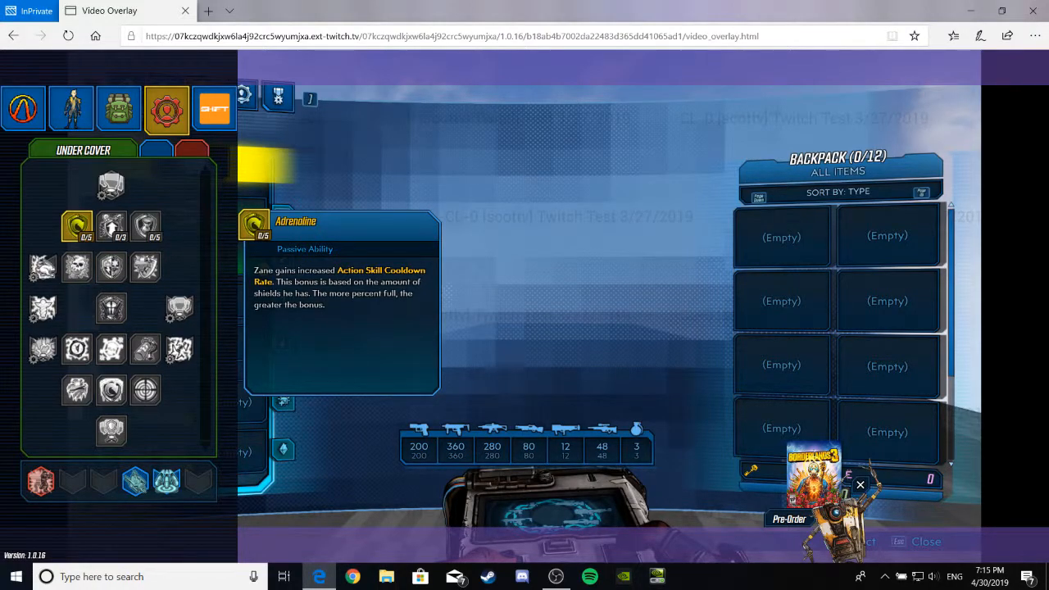
{"action": "left_click", "coordinate": [111, 227]}
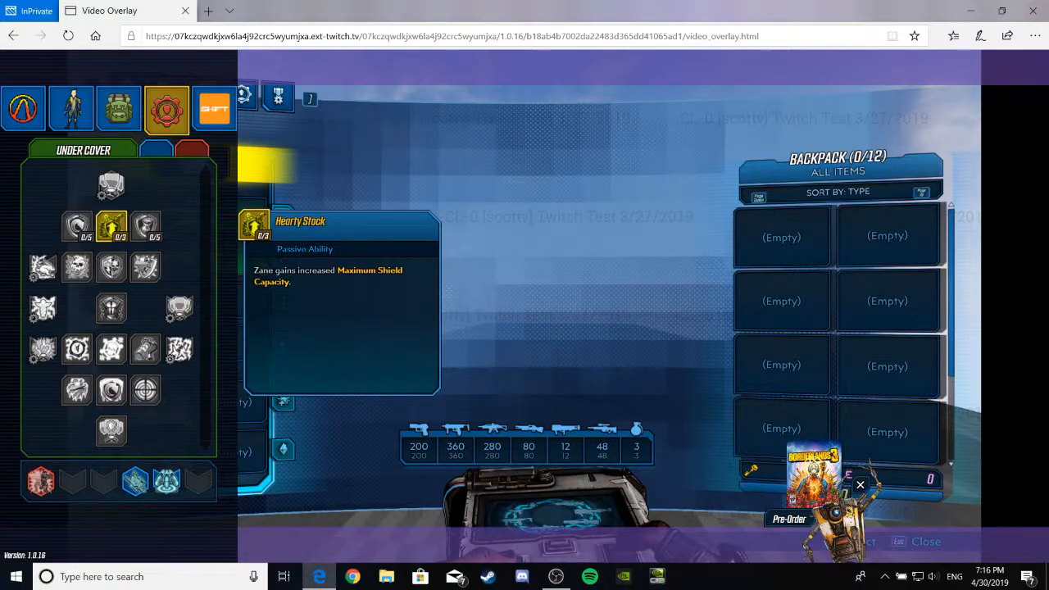
Show Hearty Stock details, then view the Stiff Upper Lip damage resistance description
{"action": "left_click", "coordinate": [146, 227]}
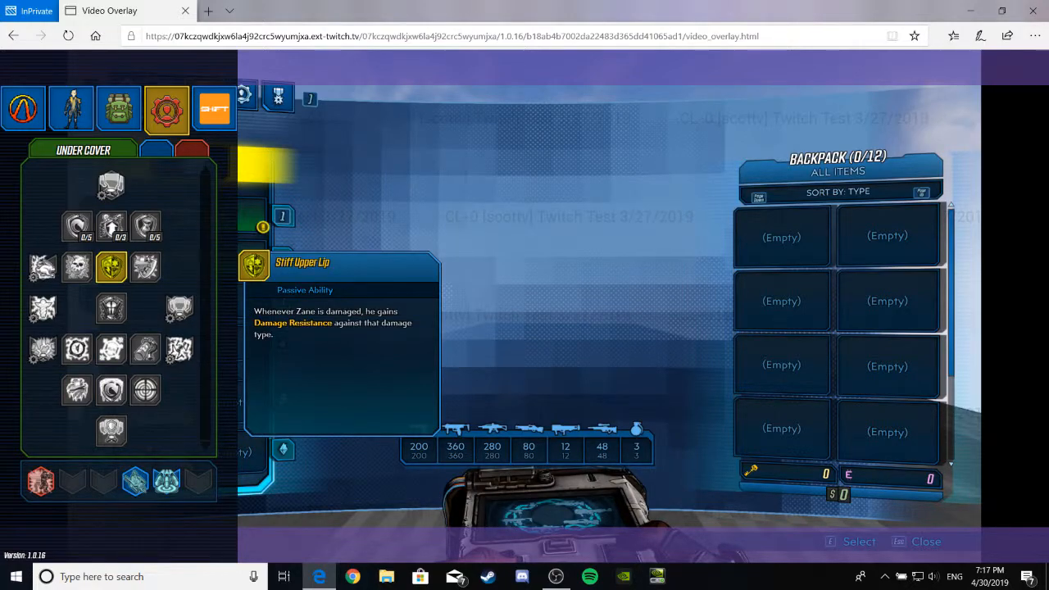
{"action": "left_click", "coordinate": [145, 267]}
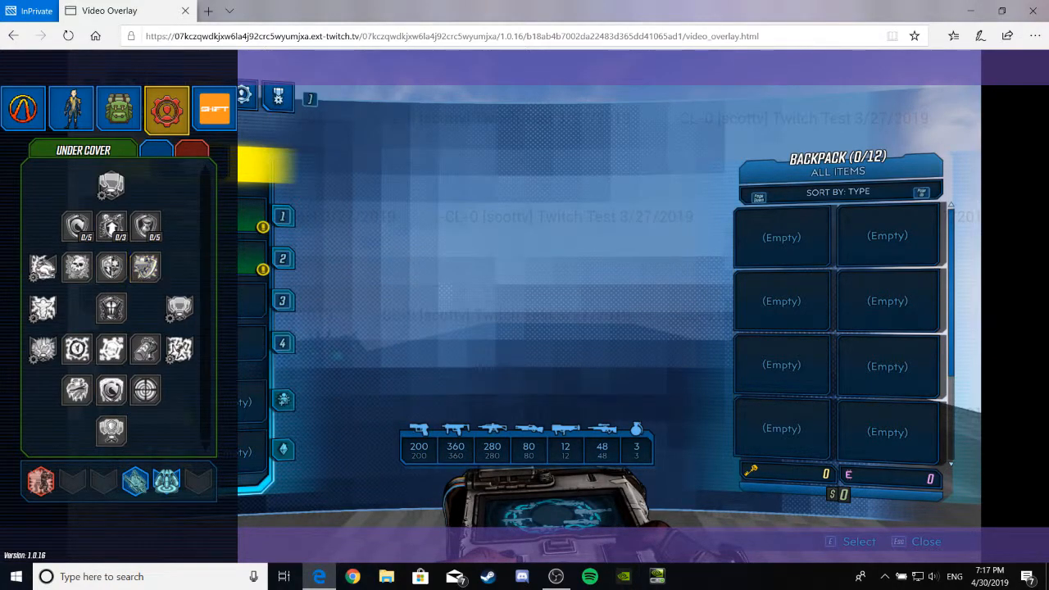
{"action": "left_click", "coordinate": [42, 307]}
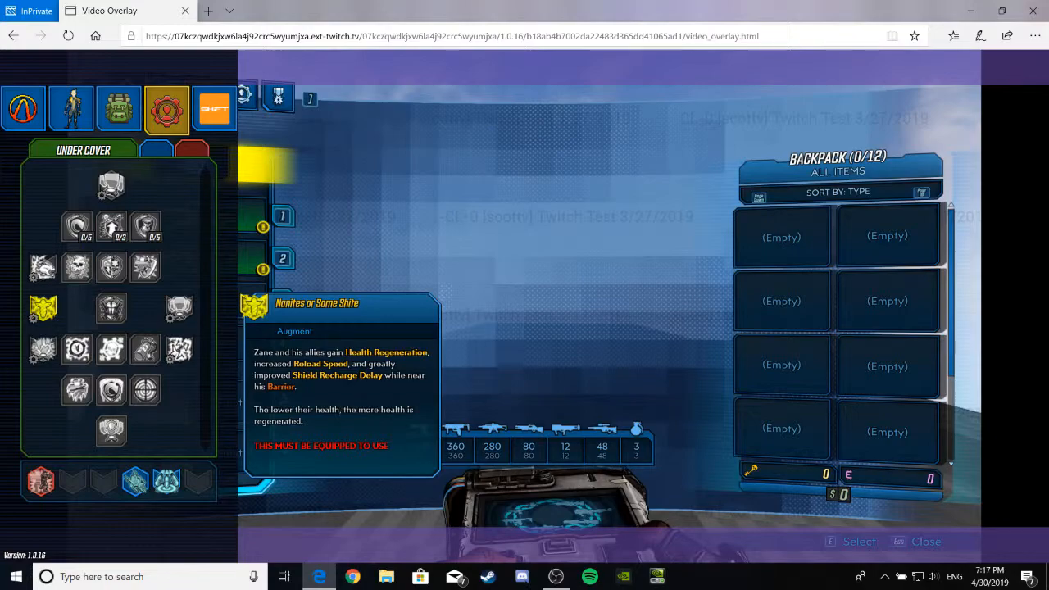
{"action": "left_click", "coordinate": [111, 307]}
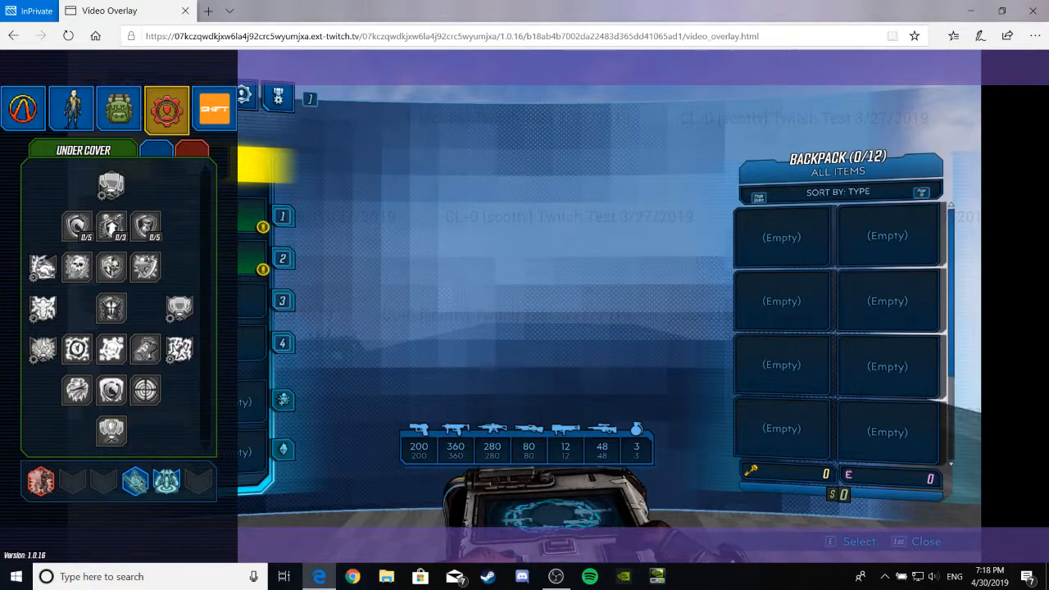
{"action": "left_click", "coordinate": [77, 390]}
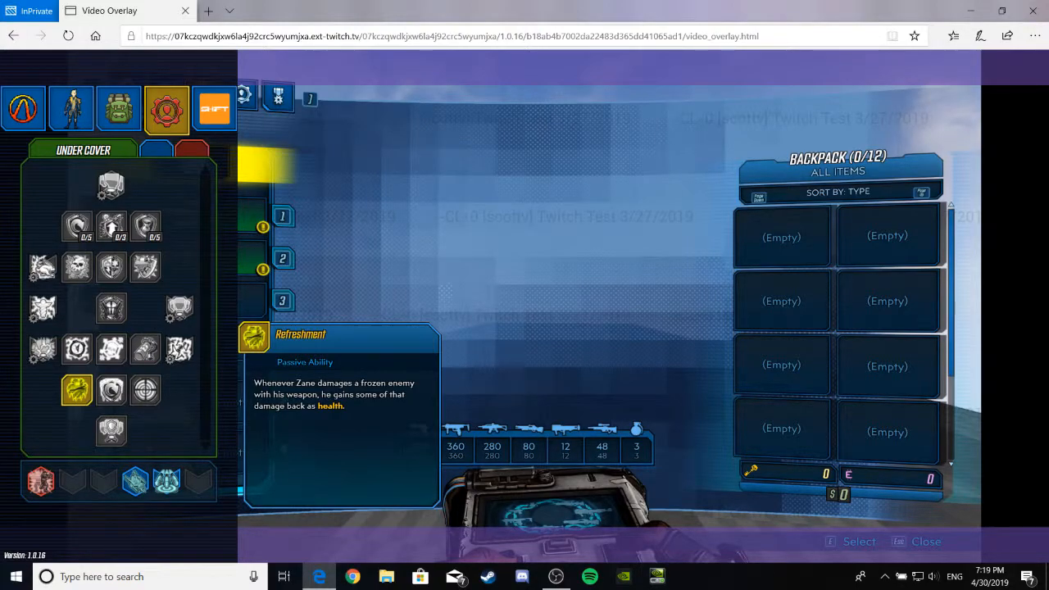
{"action": "left_click", "coordinate": [111, 390]}
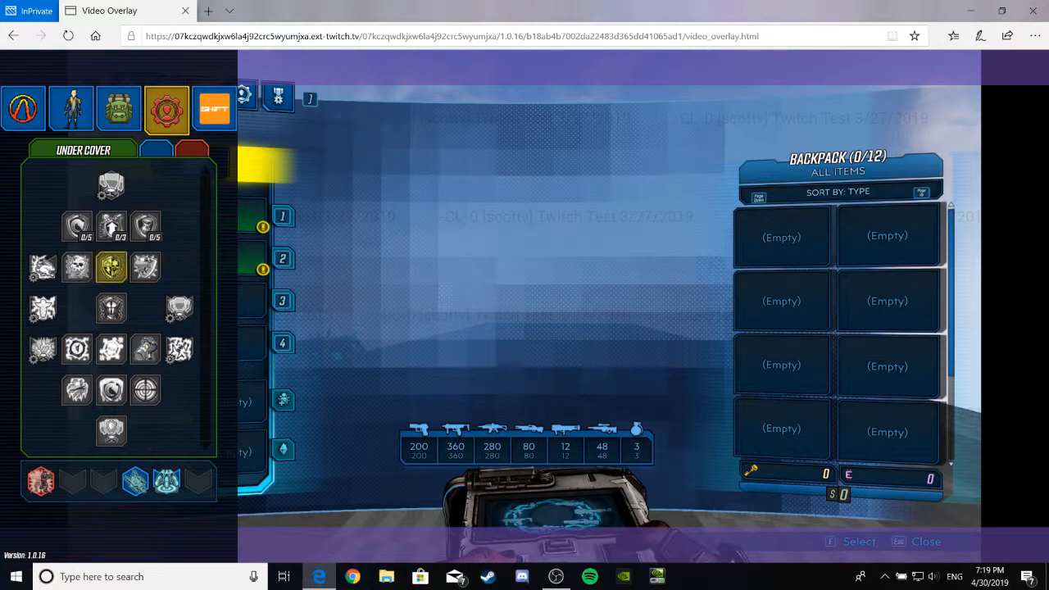
{"action": "mouse_move", "coordinate": [214, 109]}
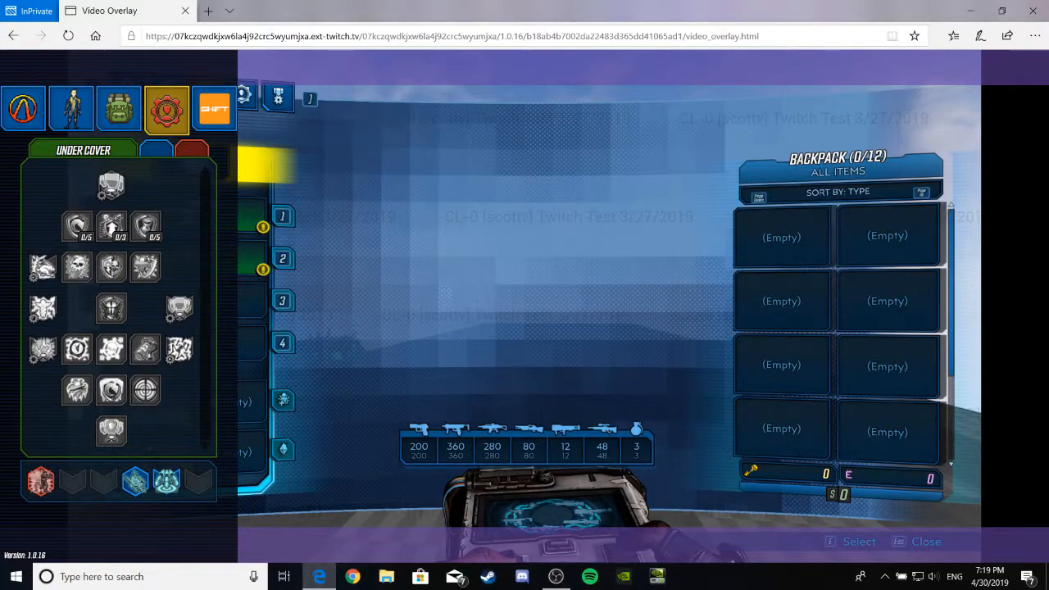
Show Futility Belt's non-elemental resistance description, then Refreshment's details
{"action": "left_click", "coordinate": [145, 350]}
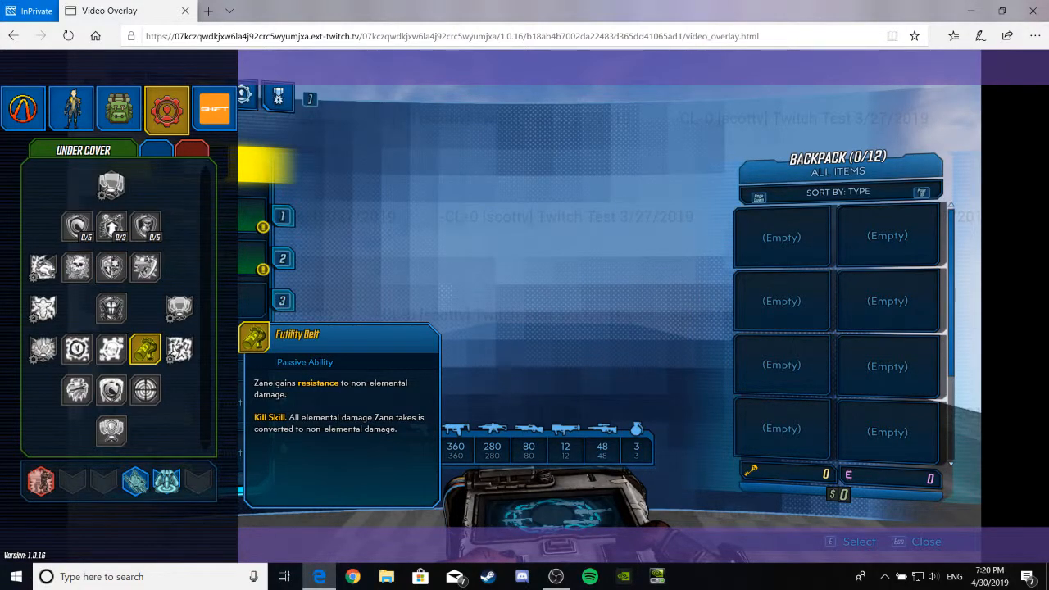
{"action": "left_click", "coordinate": [180, 349]}
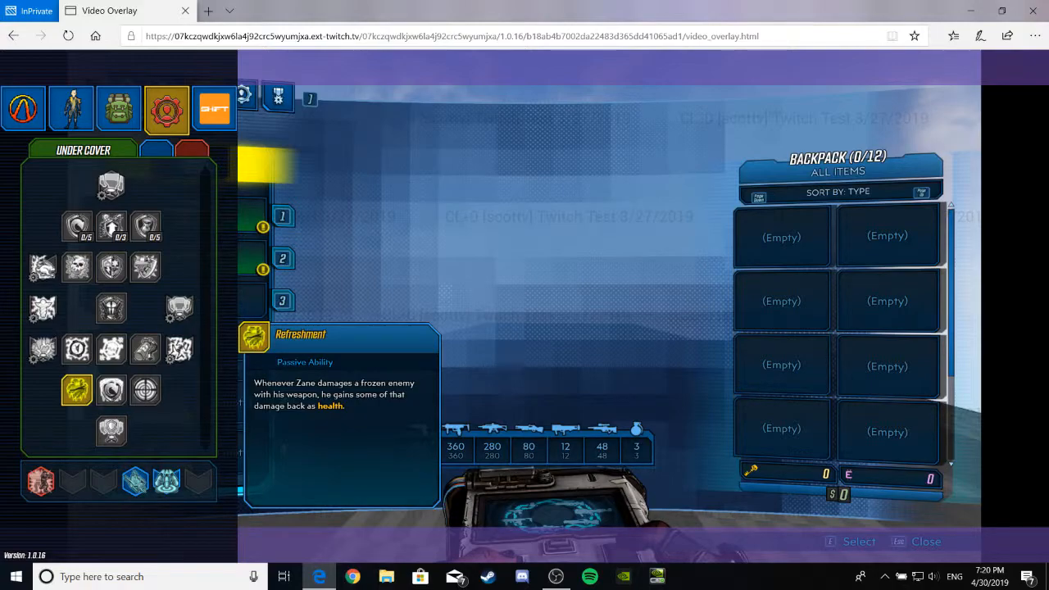
Read the Calm, Cool, Collected and Nerves of Steel descriptions, then dismiss the tooltip
{"action": "left_click", "coordinate": [110, 390]}
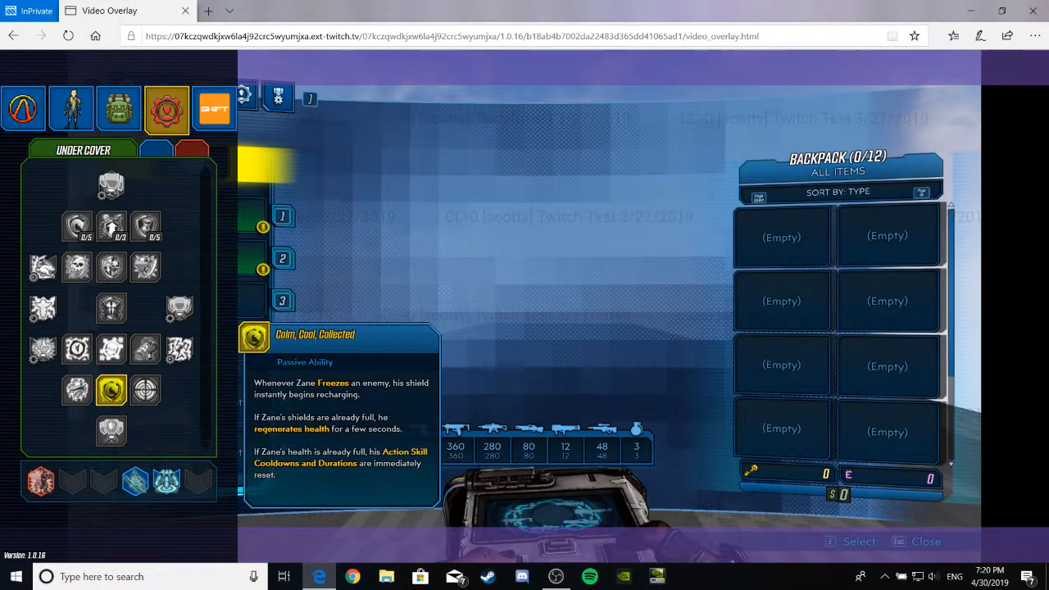
{"action": "left_click", "coordinate": [76, 389]}
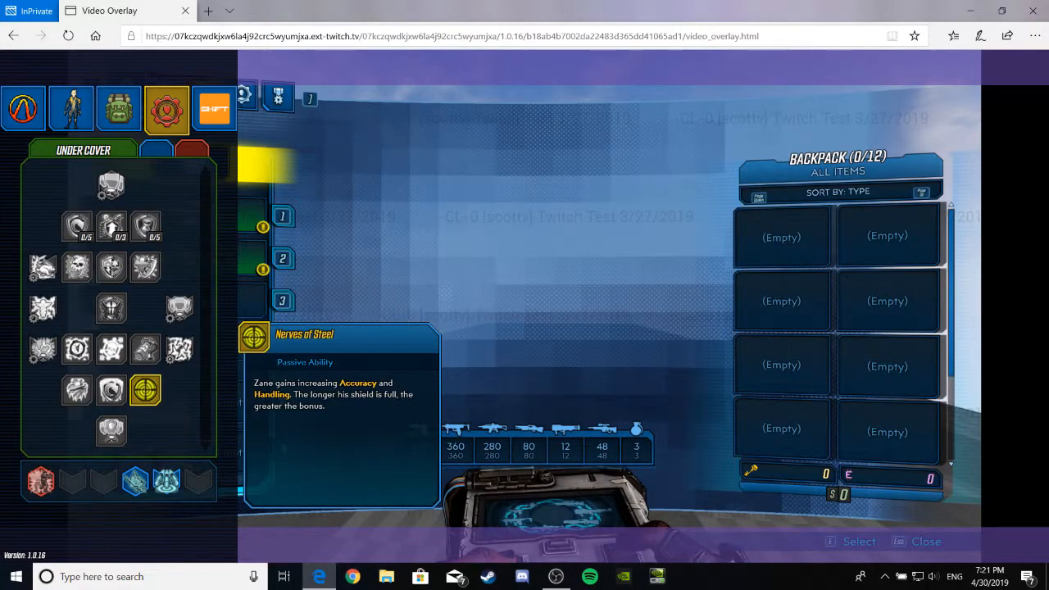
{"action": "left_click", "coordinate": [110, 432]}
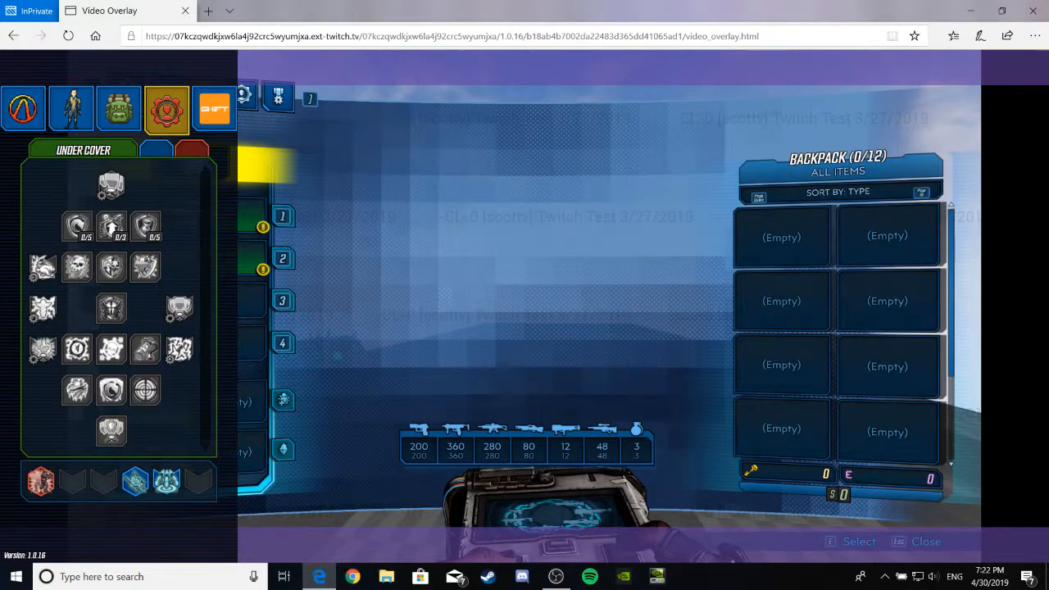
Switch to the Hitman tree and read the Cool Hand, SNTNL and Salvation descriptions
{"action": "left_click", "coordinate": [155, 150]}
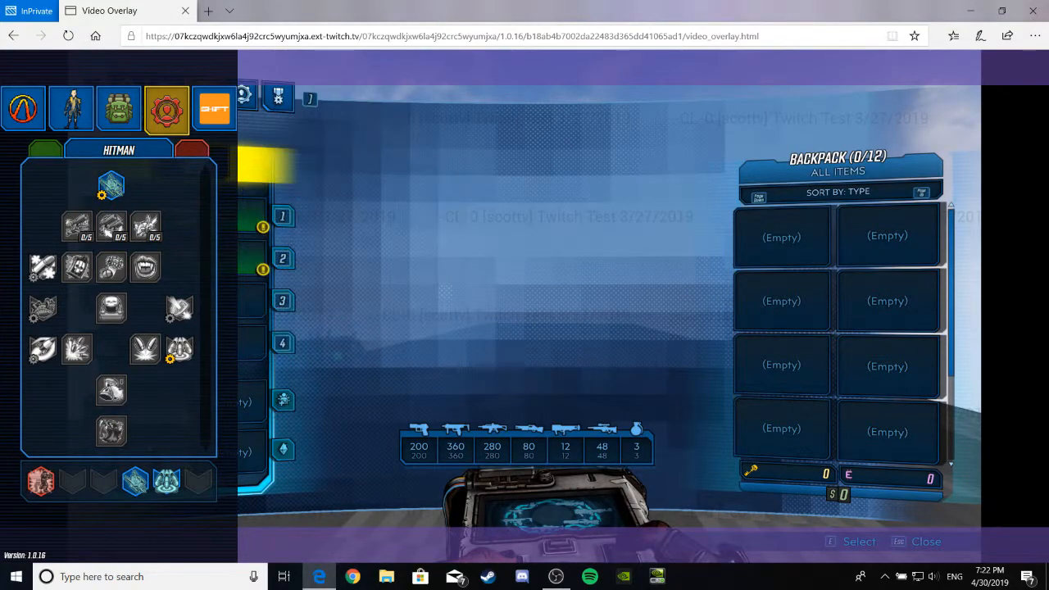
{"action": "mouse_move", "coordinate": [111, 186]}
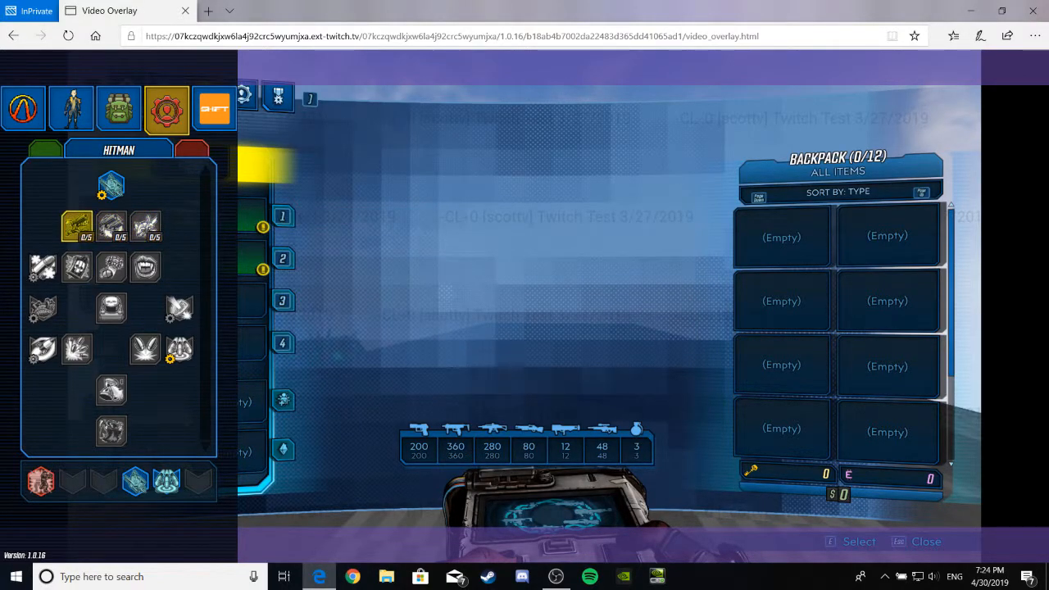
{"action": "left_click", "coordinate": [76, 267]}
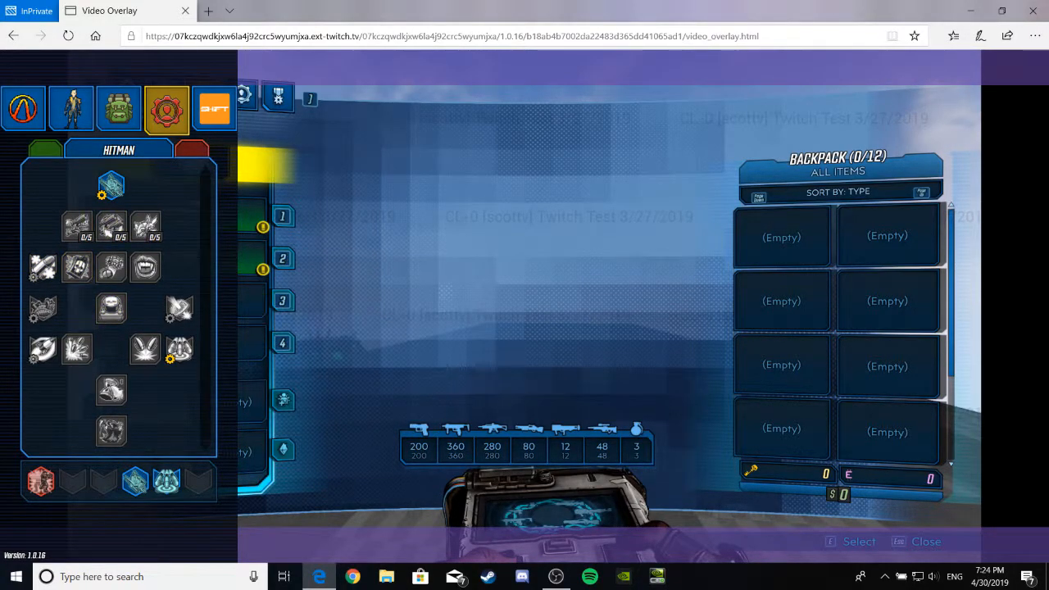
{"action": "mouse_move", "coordinate": [111, 227]}
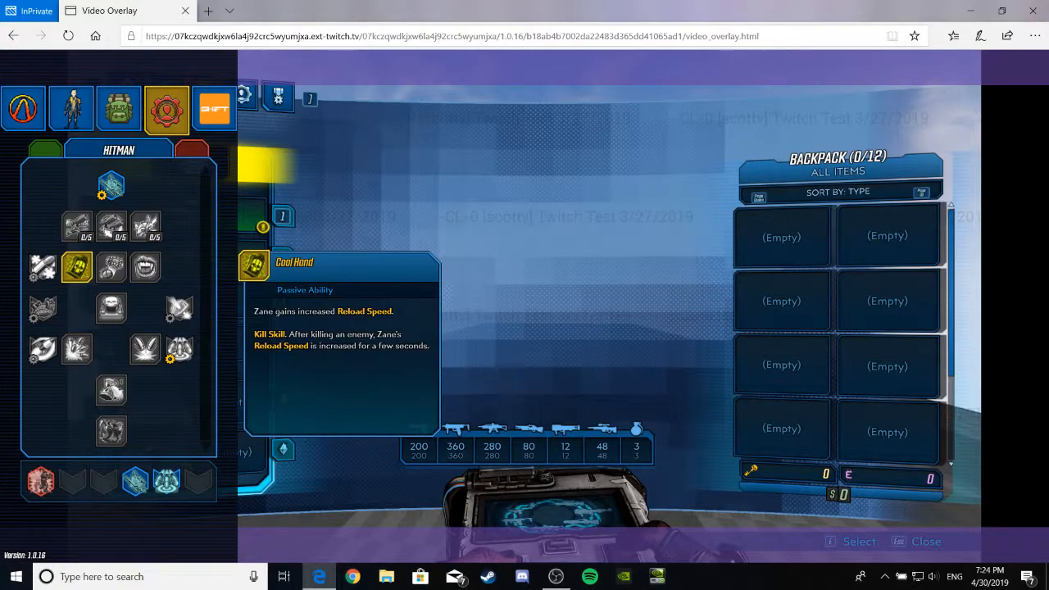
{"action": "left_click", "coordinate": [111, 267]}
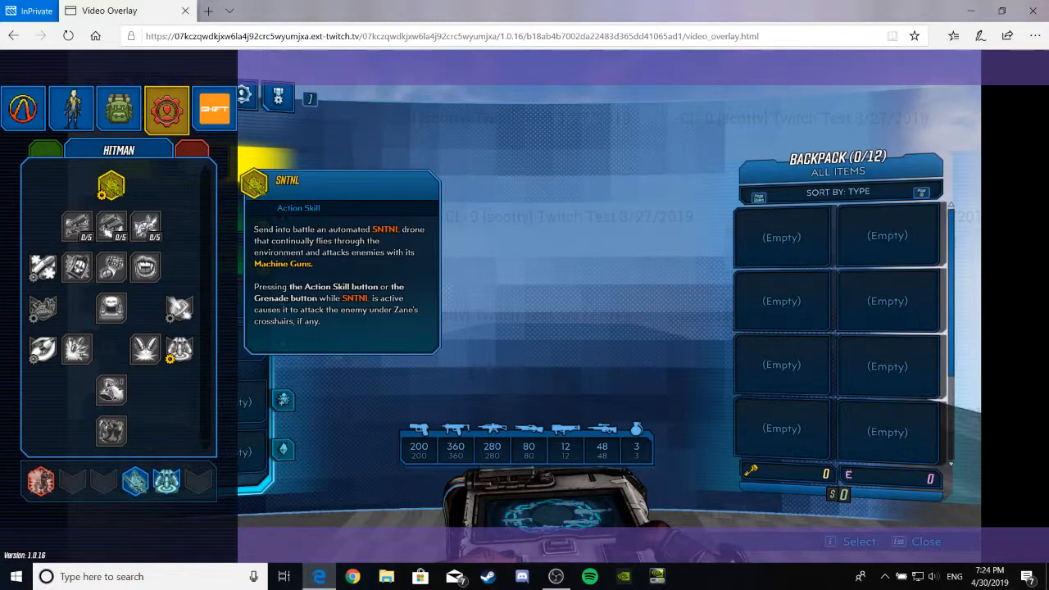
{"action": "left_click", "coordinate": [145, 266]}
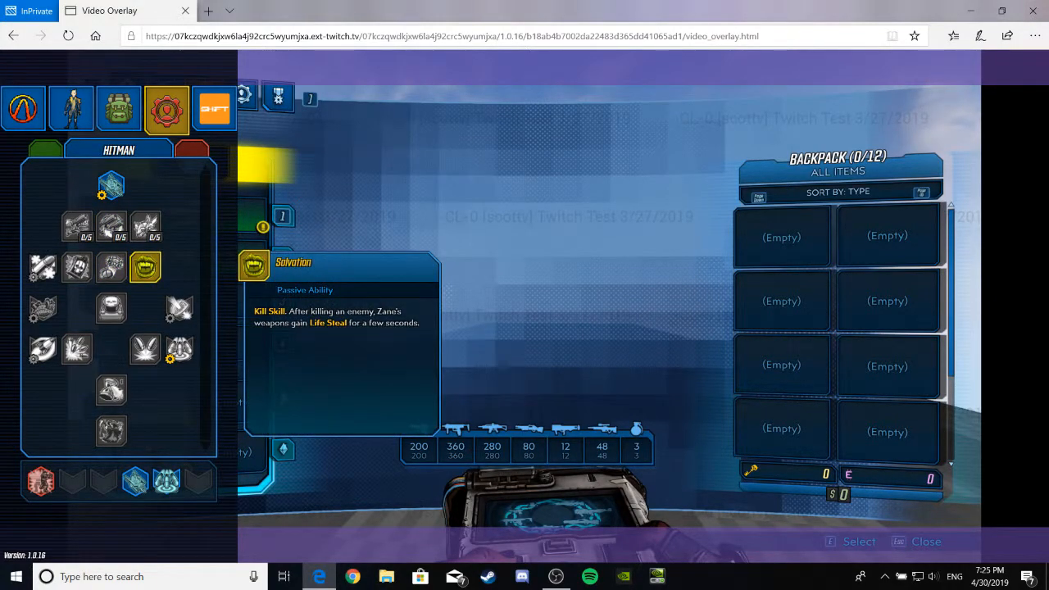
{"action": "left_click", "coordinate": [111, 266]}
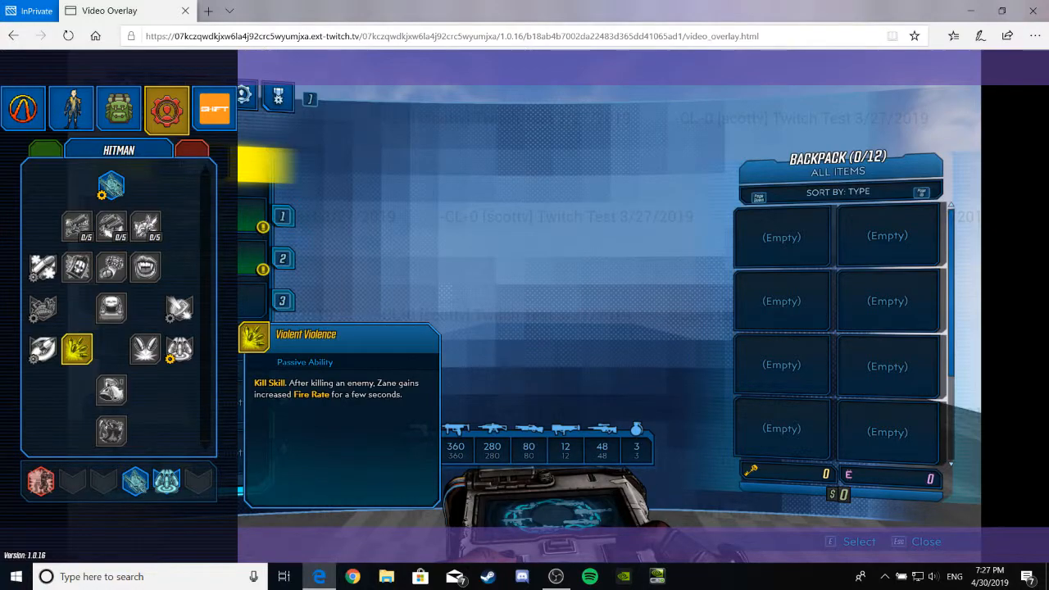
Read Violent Violence and Good Misfortune, then show the Vault Hunter Profile overview
{"action": "left_click", "coordinate": [145, 349]}
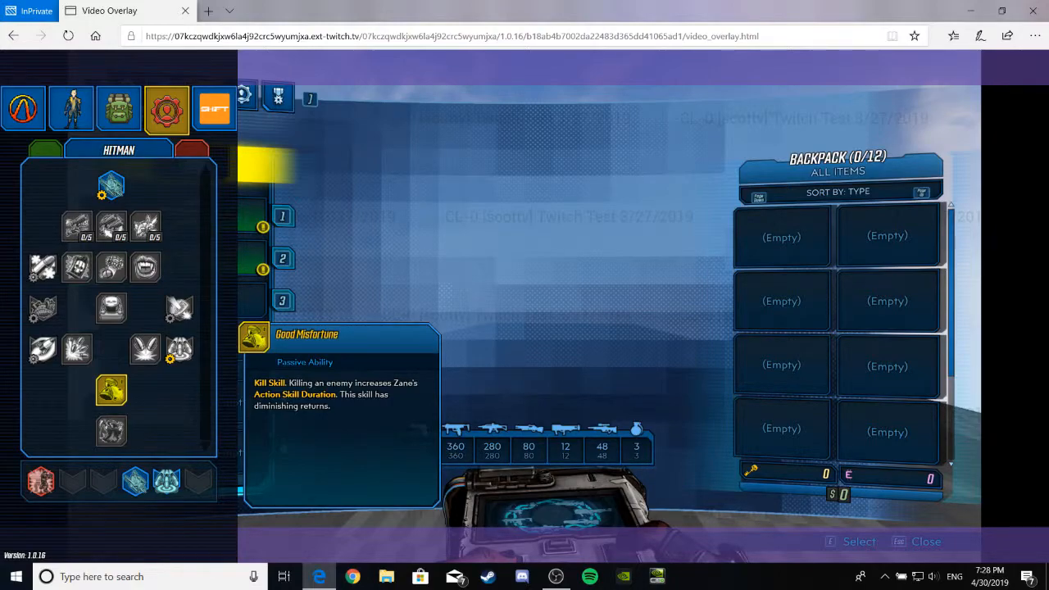
{"action": "left_click", "coordinate": [70, 109]}
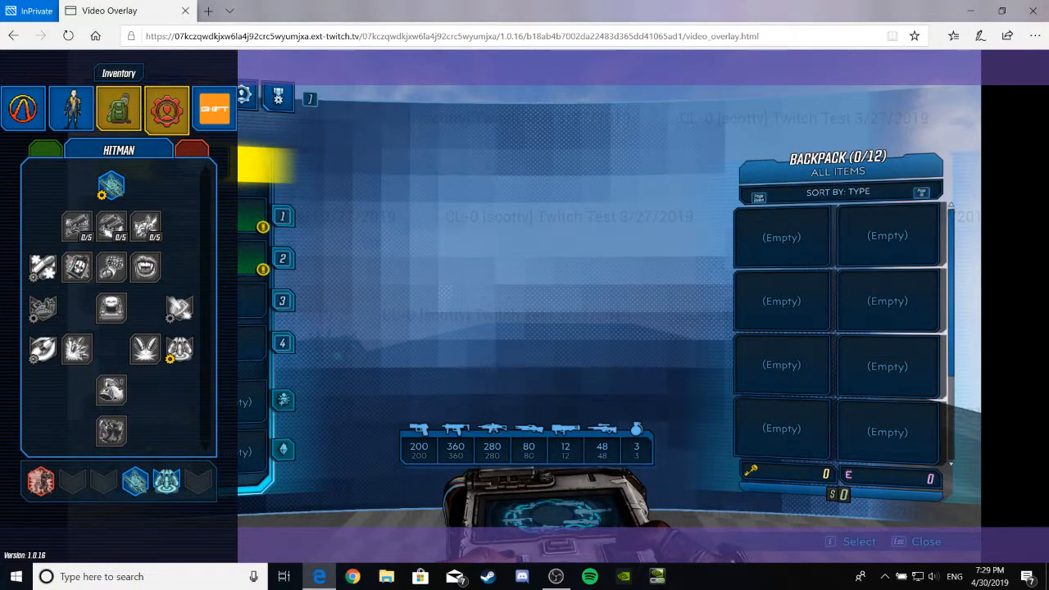
{"action": "left_click", "coordinate": [70, 108]}
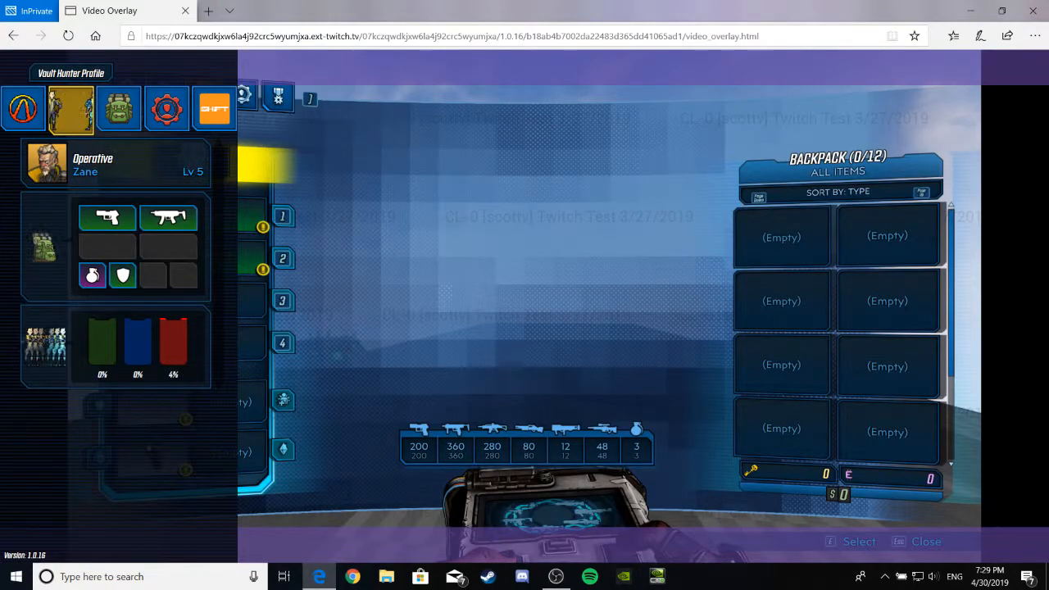
{"action": "left_click", "coordinate": [72, 108]}
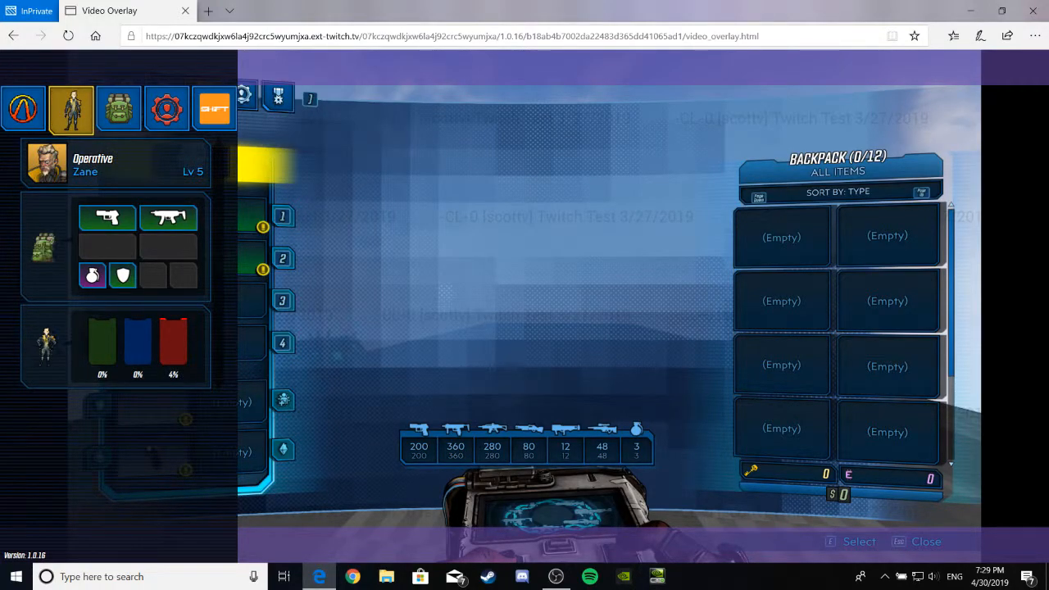
{"action": "left_click", "coordinate": [166, 109]}
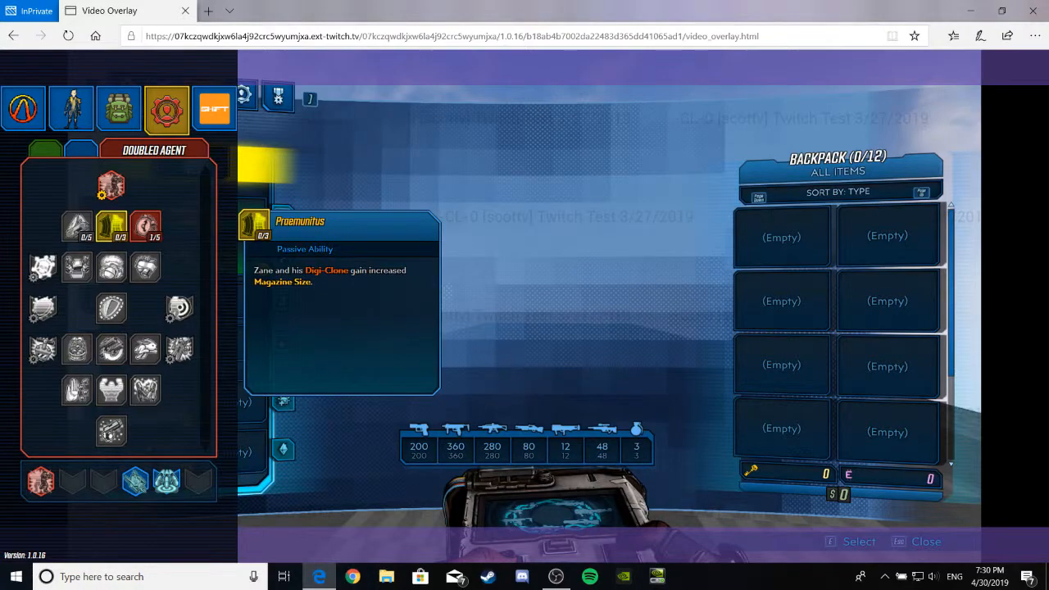
Read Donnybrook's gun damage and health regeneration kill-skill description in Doubled Agent
{"action": "left_click", "coordinate": [144, 226]}
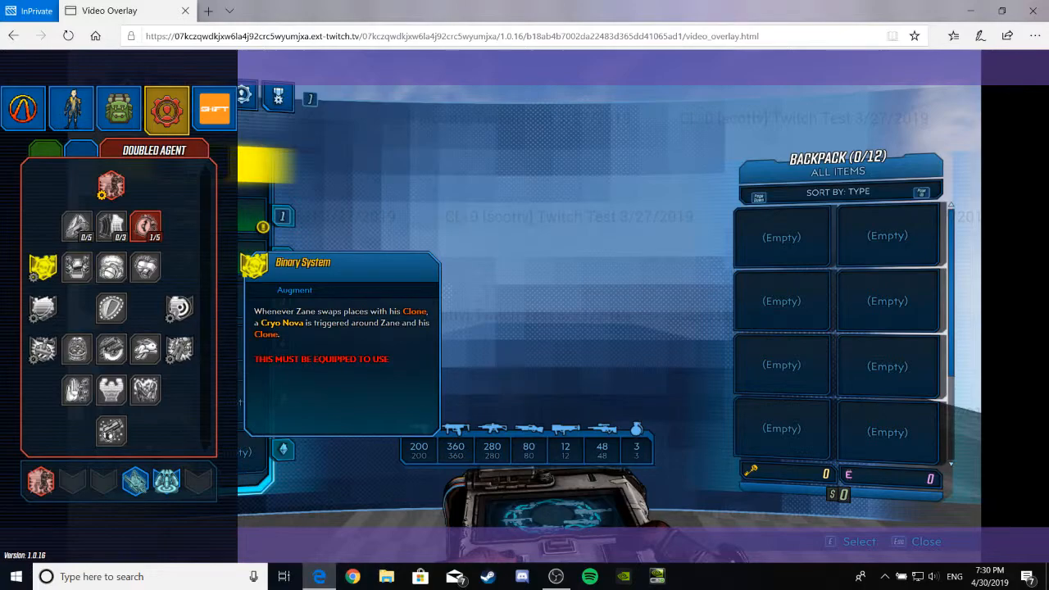
{"action": "left_click", "coordinate": [76, 266]}
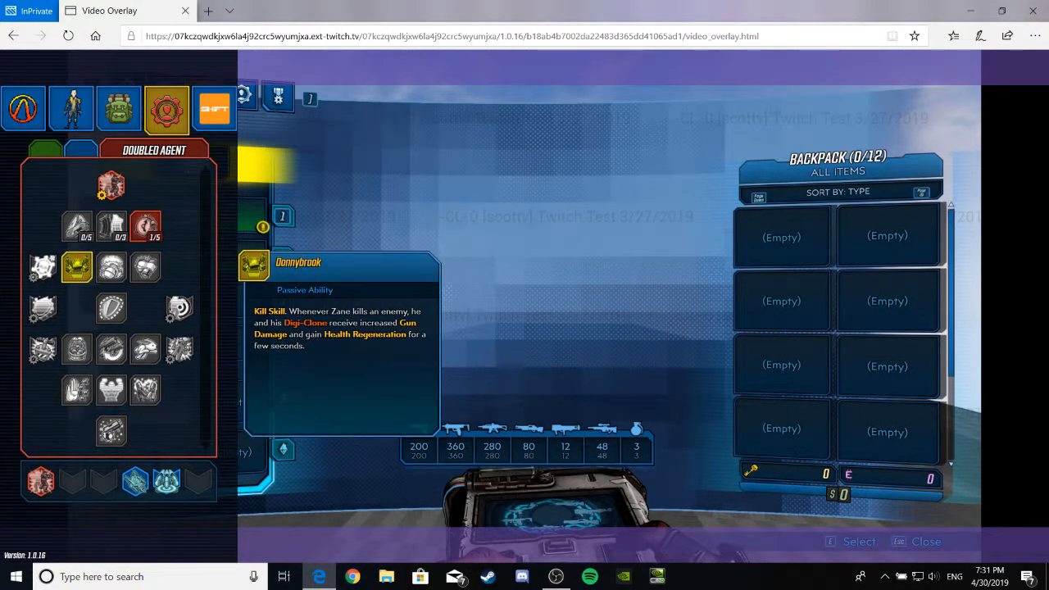
{"action": "left_click", "coordinate": [111, 267]}
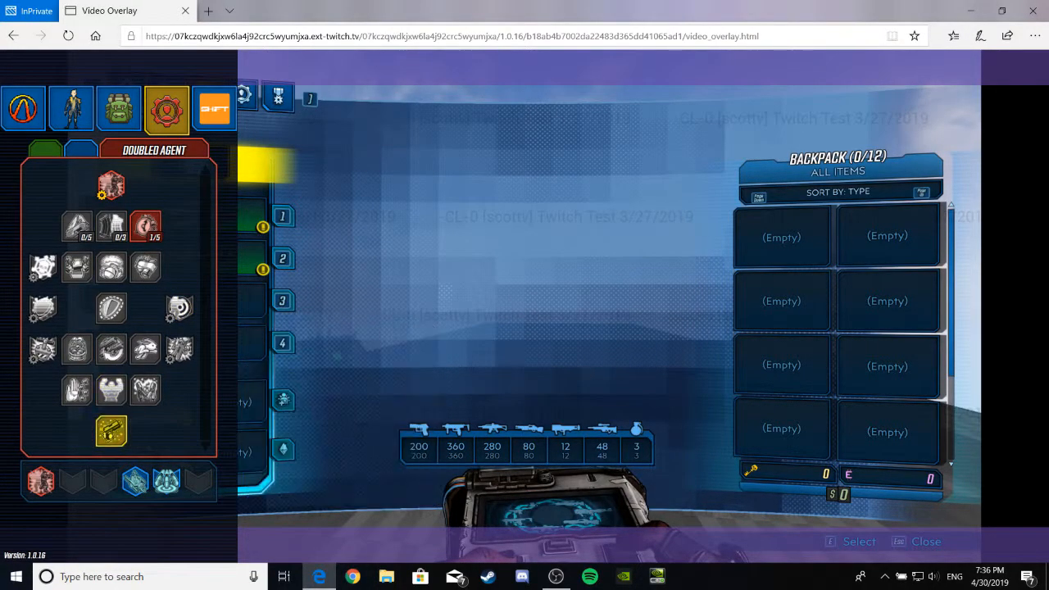
{"action": "mouse_move", "coordinate": [111, 432]}
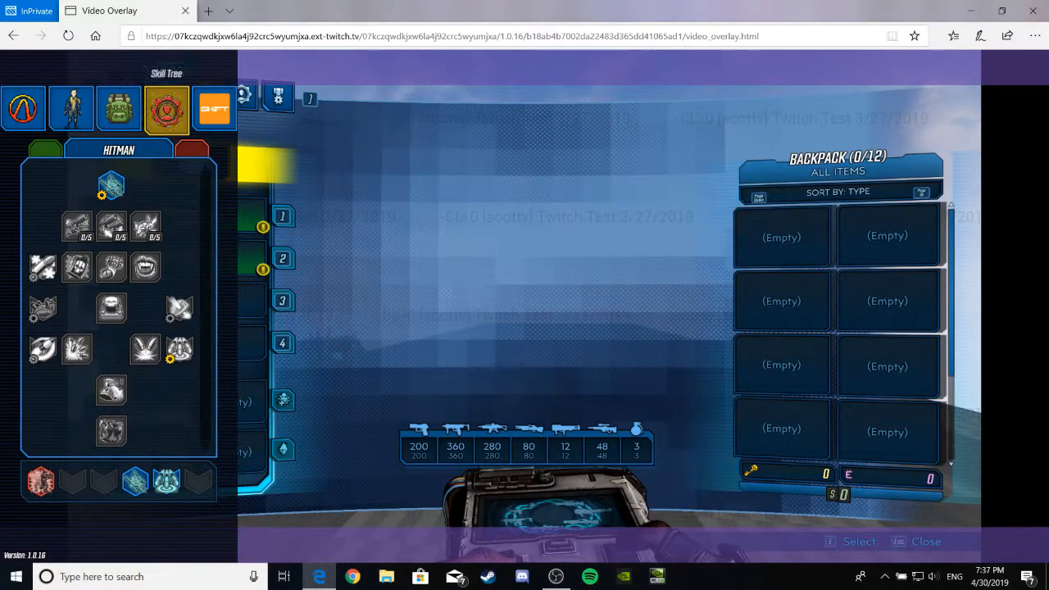
Return to Zane's Hitman skill tree in the character panel
{"action": "left_click", "coordinate": [119, 109]}
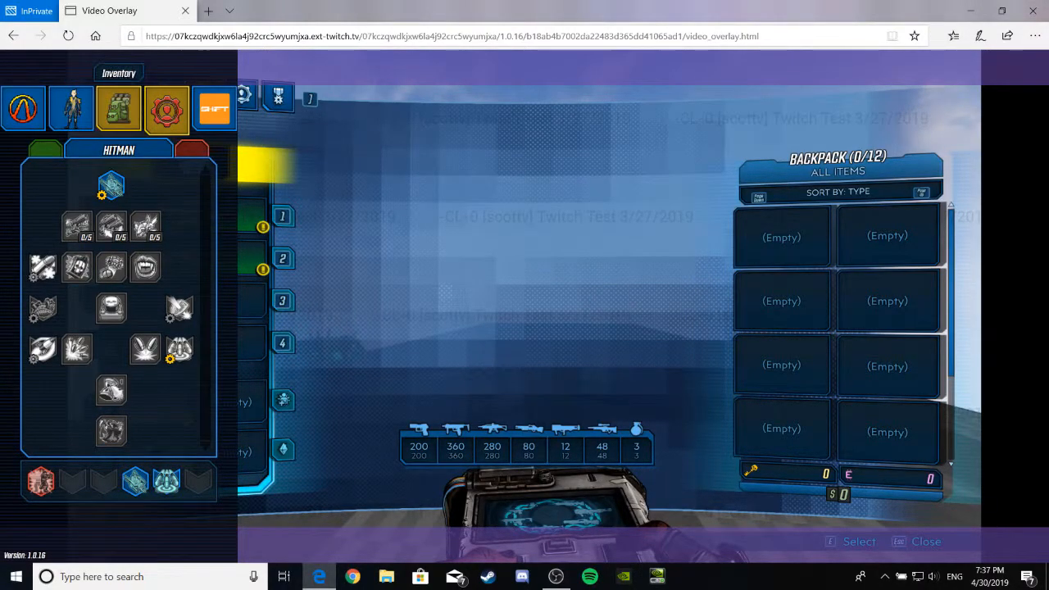
View the equipped gear and Transfusion Pounding Longbow grenade stats, then return to the profile
{"action": "left_click", "coordinate": [119, 109]}
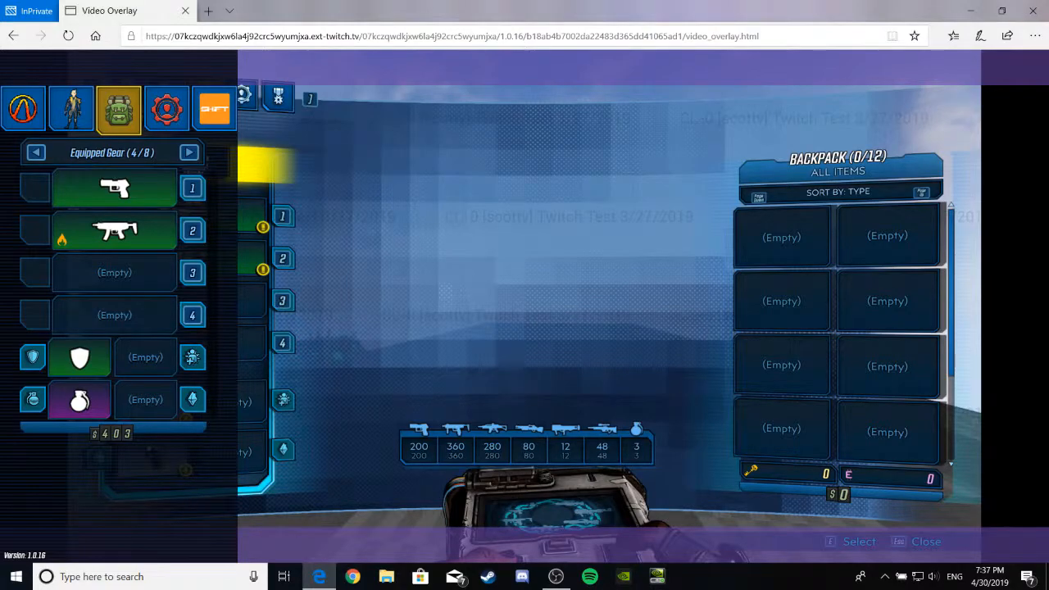
{"action": "mouse_move", "coordinate": [145, 358]}
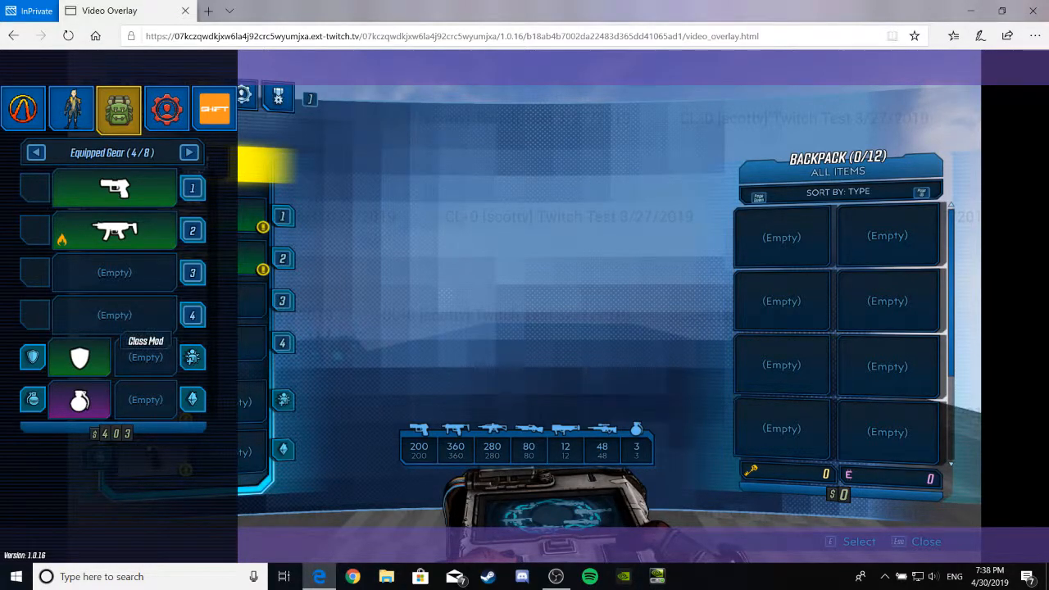
{"action": "mouse_move", "coordinate": [80, 399]}
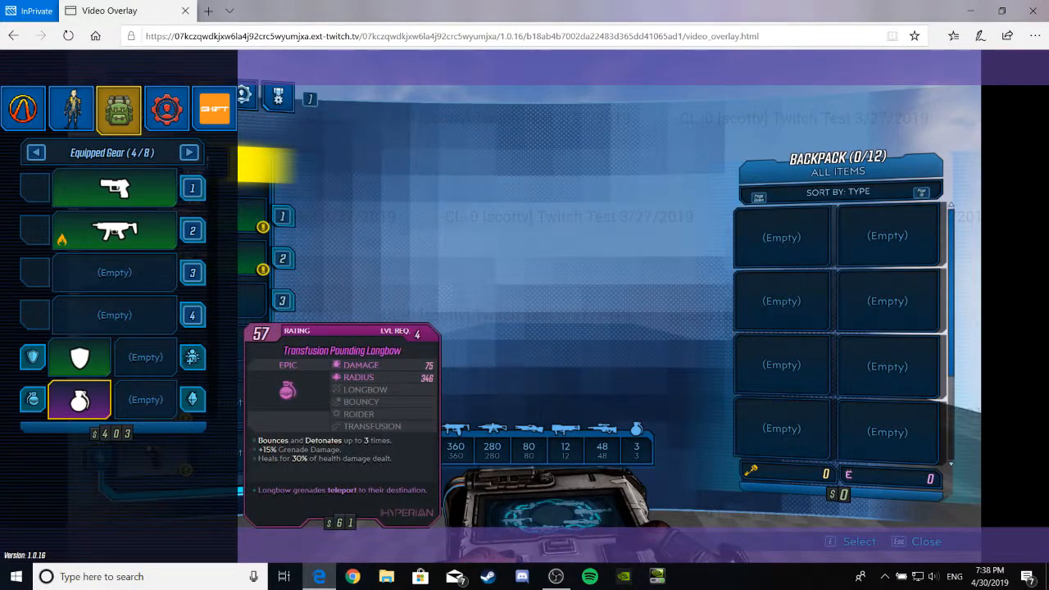
{"action": "left_click", "coordinate": [71, 109]}
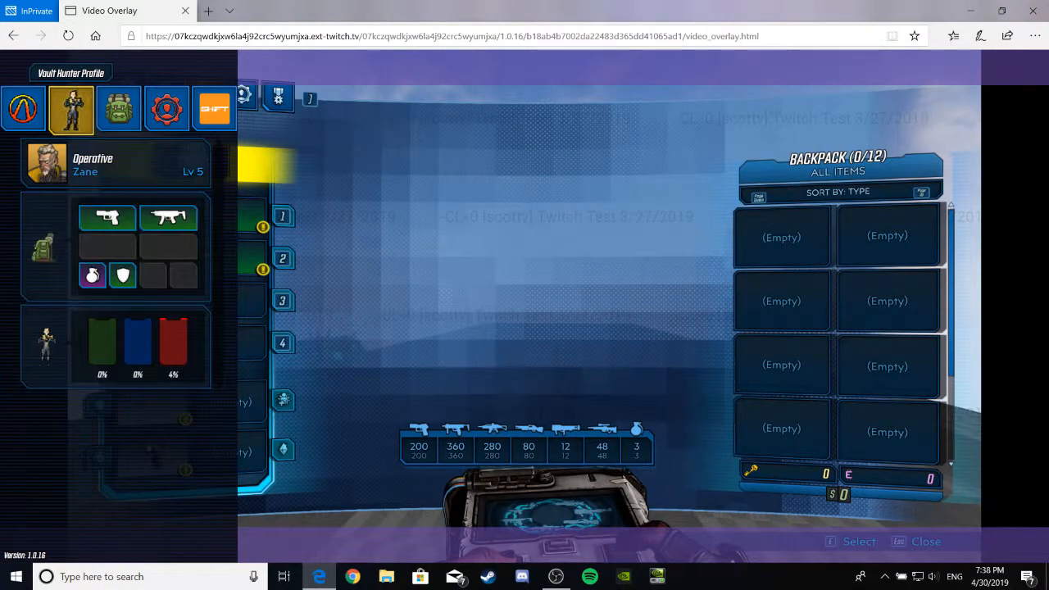